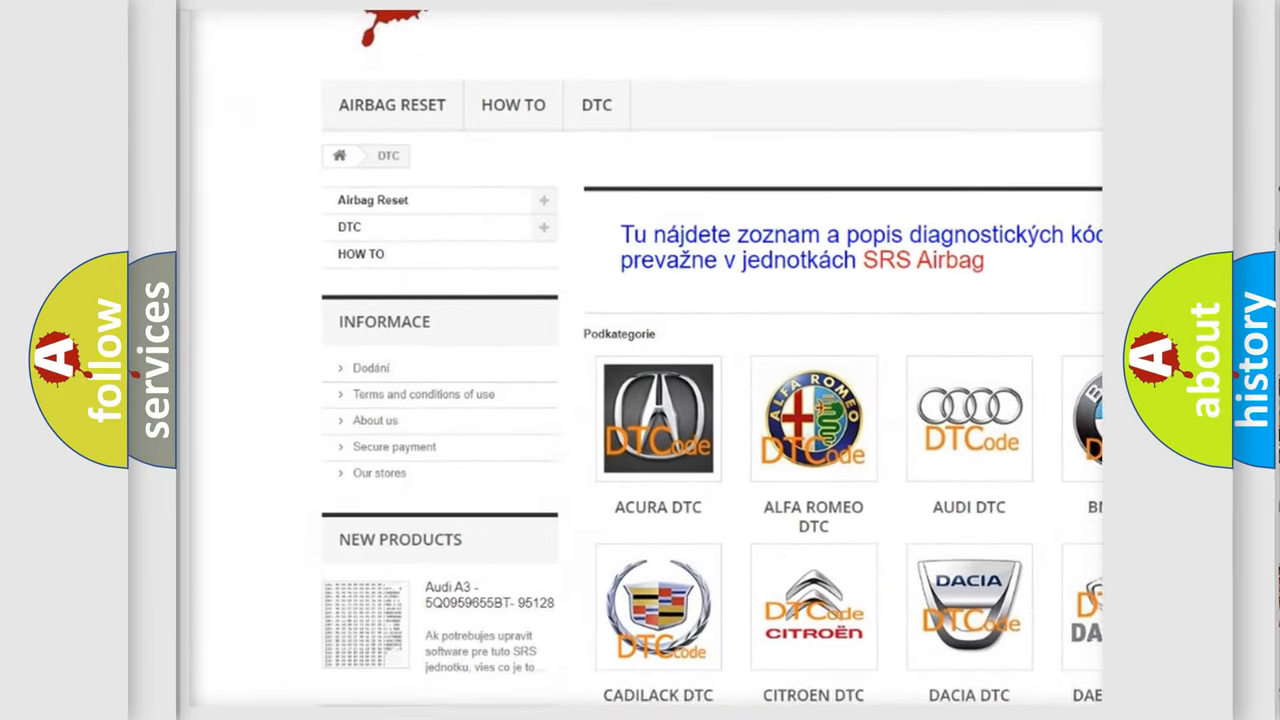
scroll(down, 3)
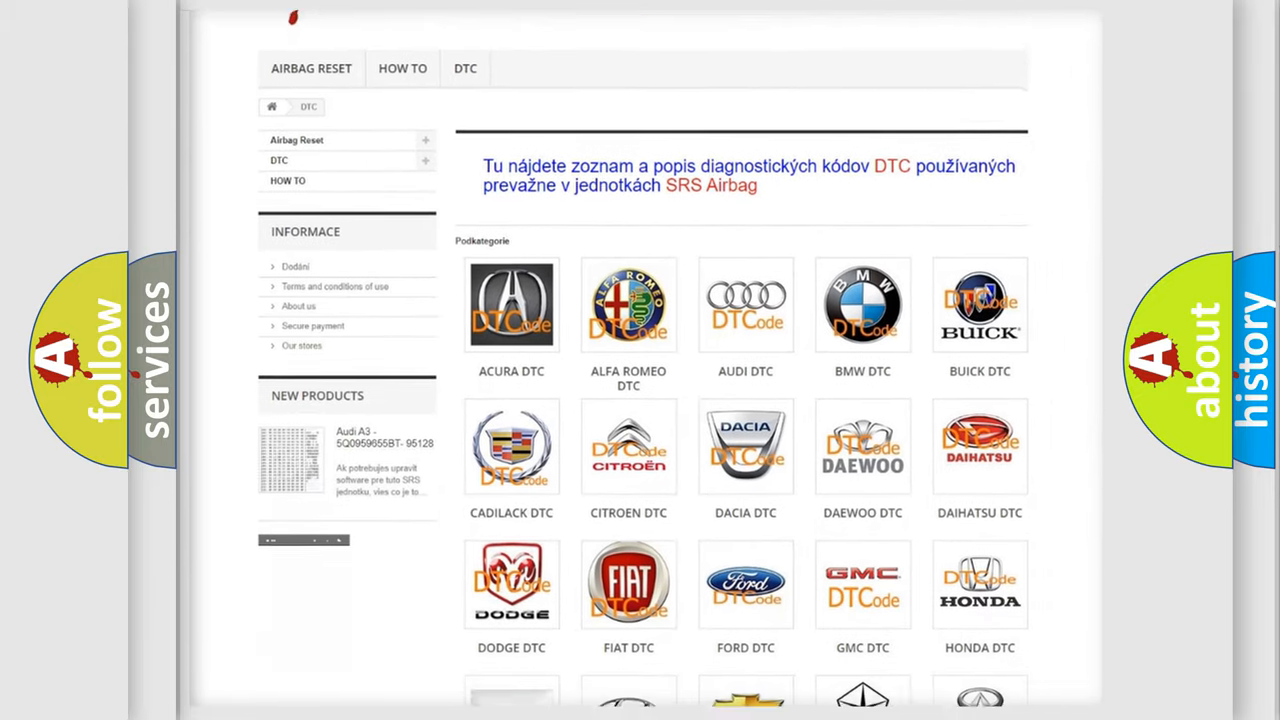
scroll(down, 3)
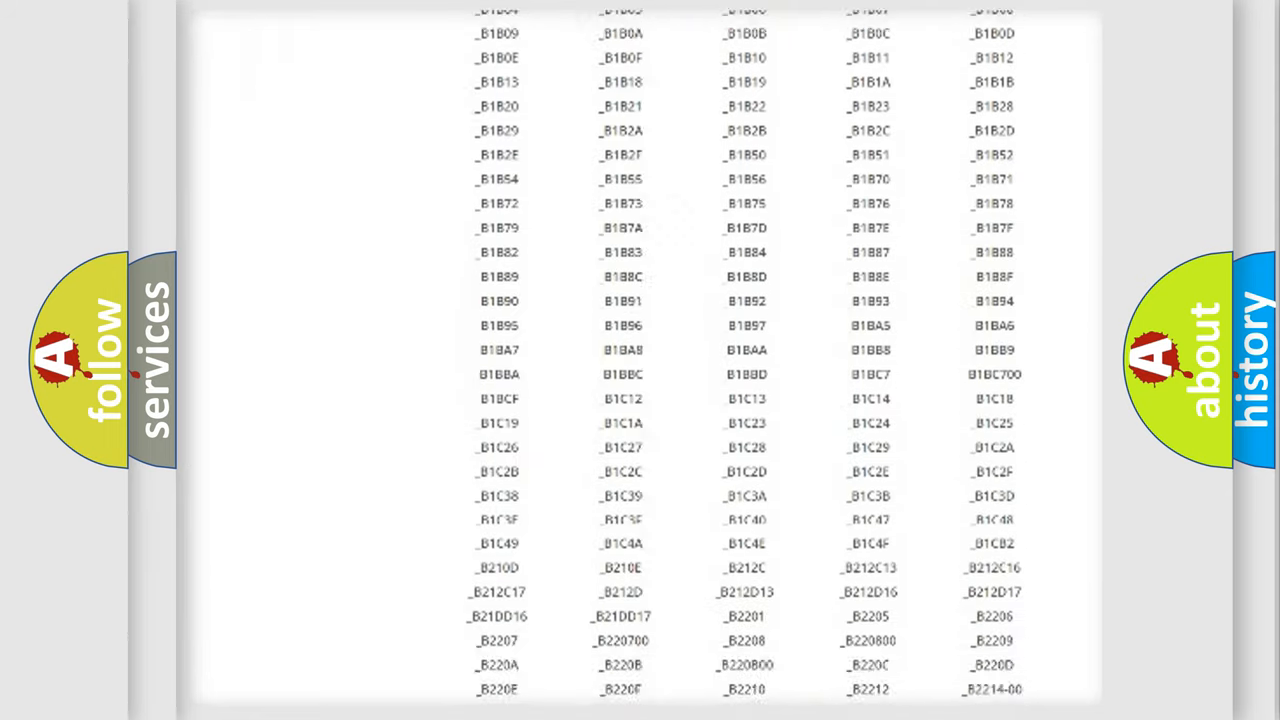
scroll(down, 3)
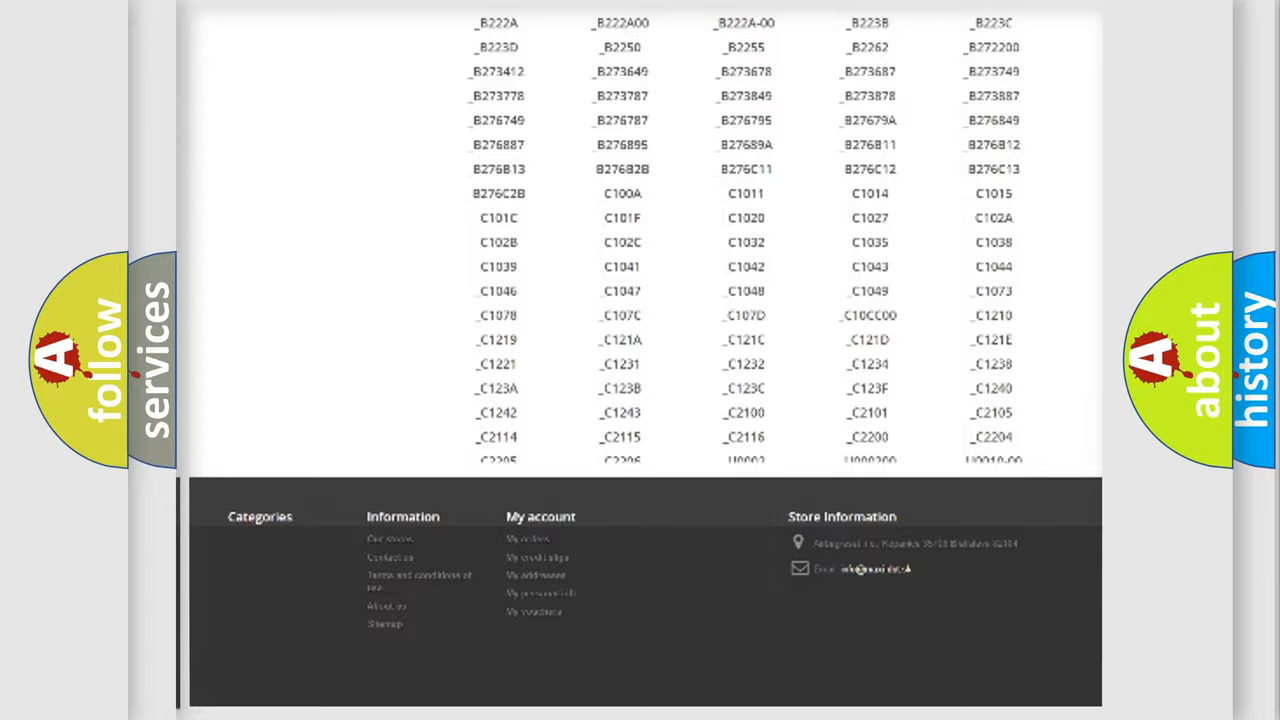
scroll(up, 3)
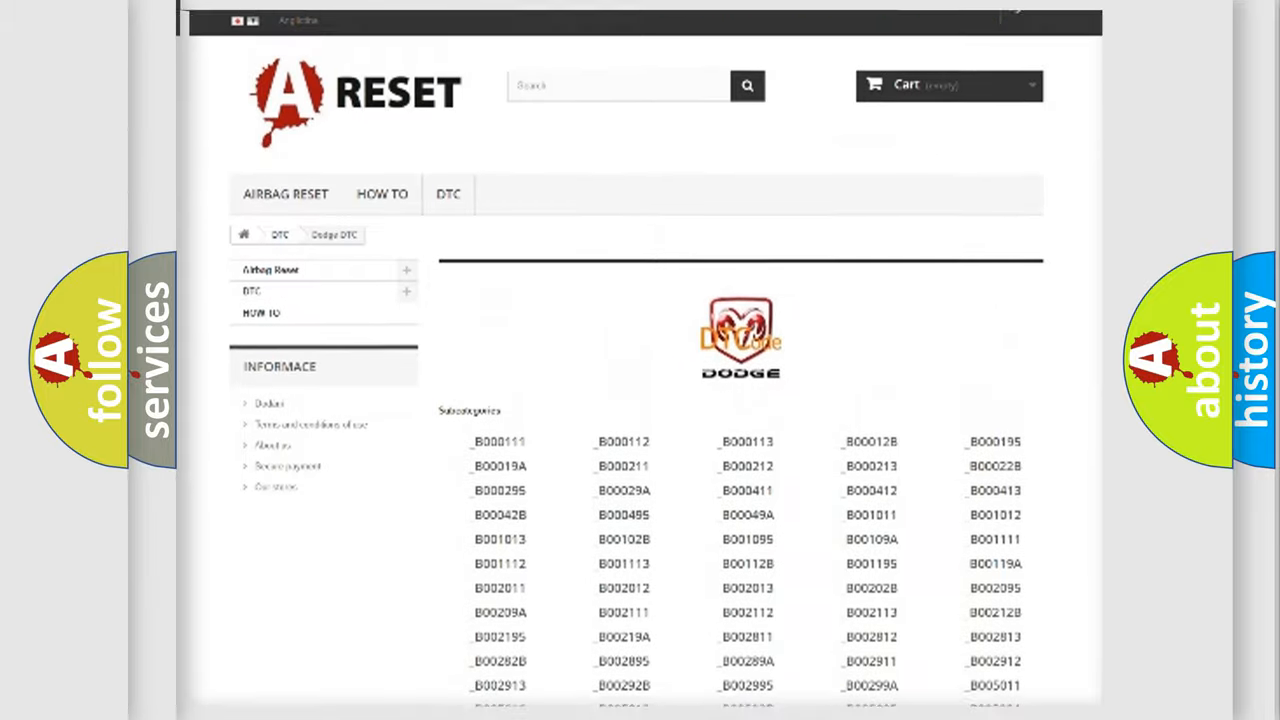